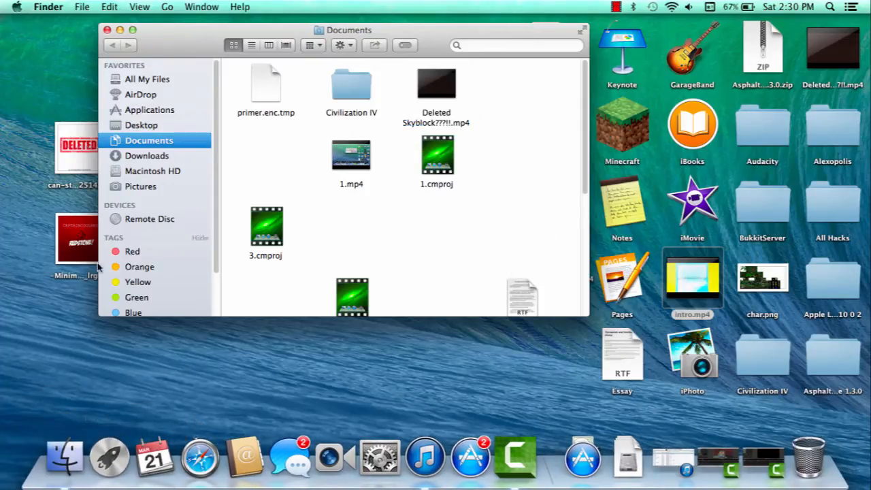
# Step: Jump to the minecraft Application Support folder via Go to Folder and select assets
pyautogui.rightClick(66, 456)
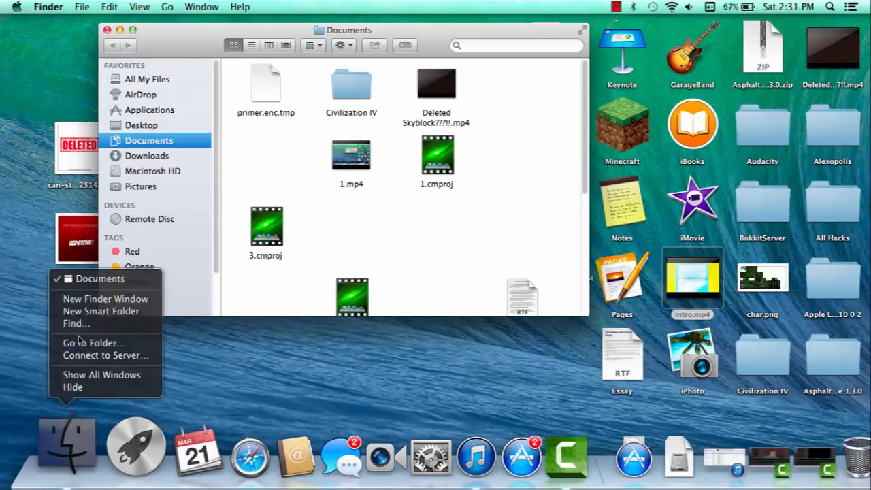
pyautogui.click(94, 343)
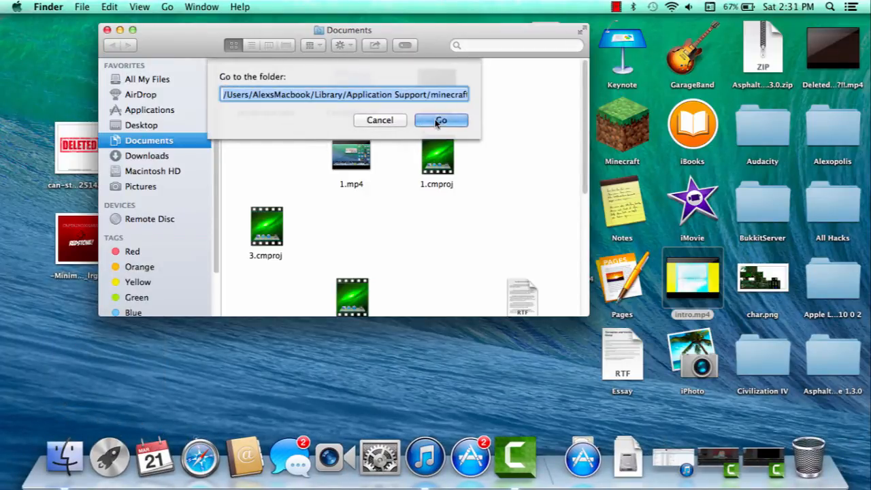
pyautogui.click(441, 120)
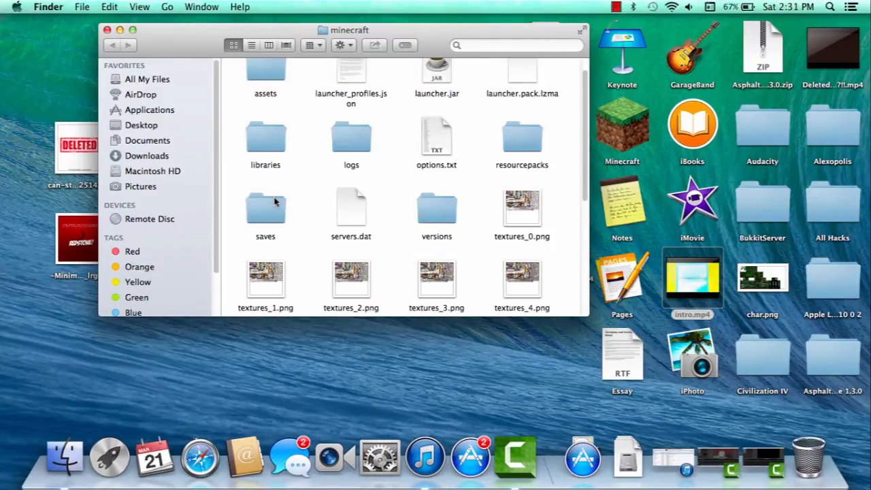
pyautogui.click(265, 209)
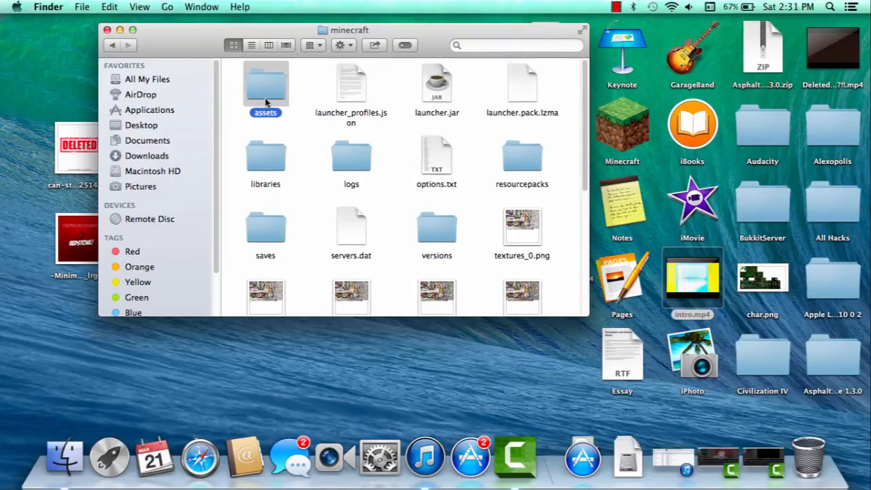
# Step: Descend through assets into the records folder holding the .ogg music disc files
pyautogui.doubleClick(265, 82)
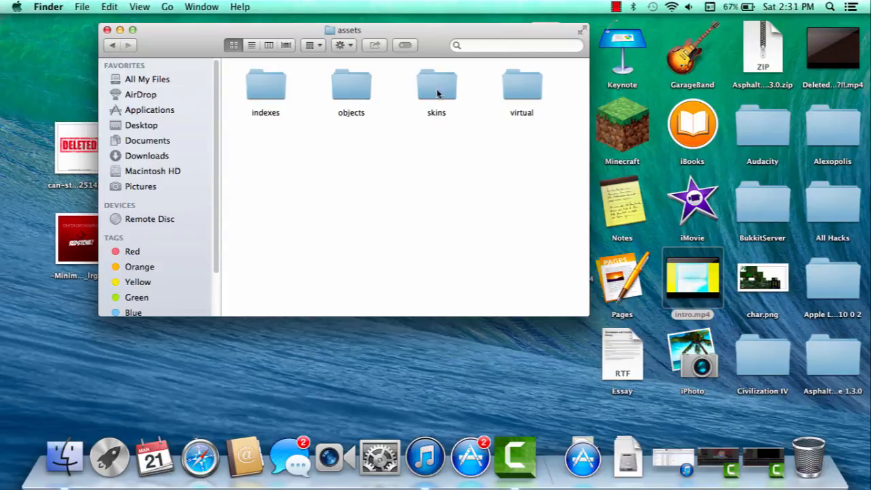
pyautogui.click(521, 85)
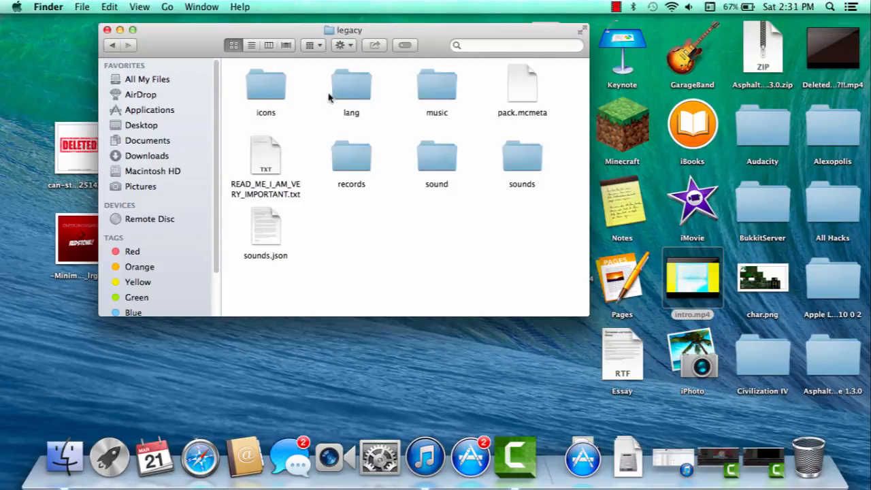
pyautogui.click(351, 157)
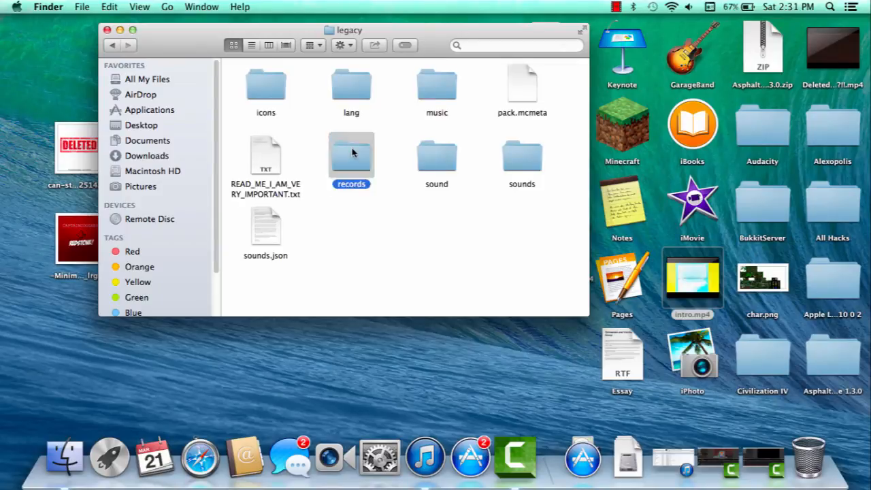
pyautogui.doubleClick(351, 156)
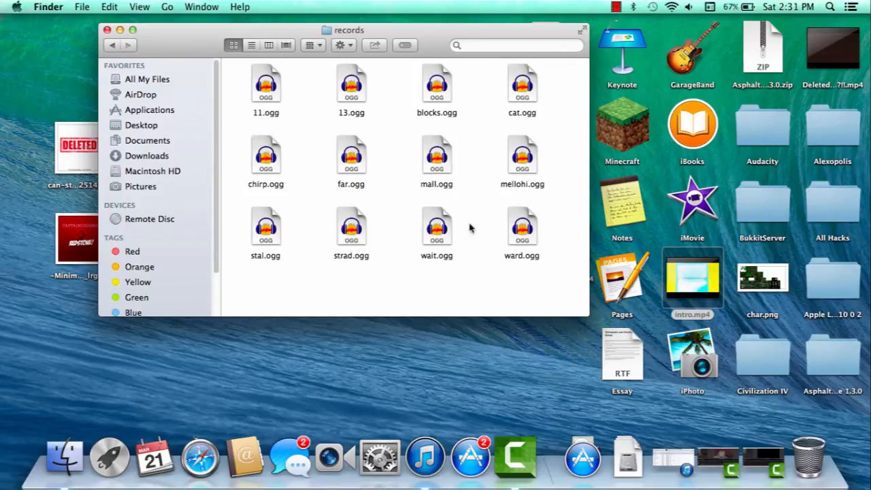
pyautogui.moveTo(371, 442)
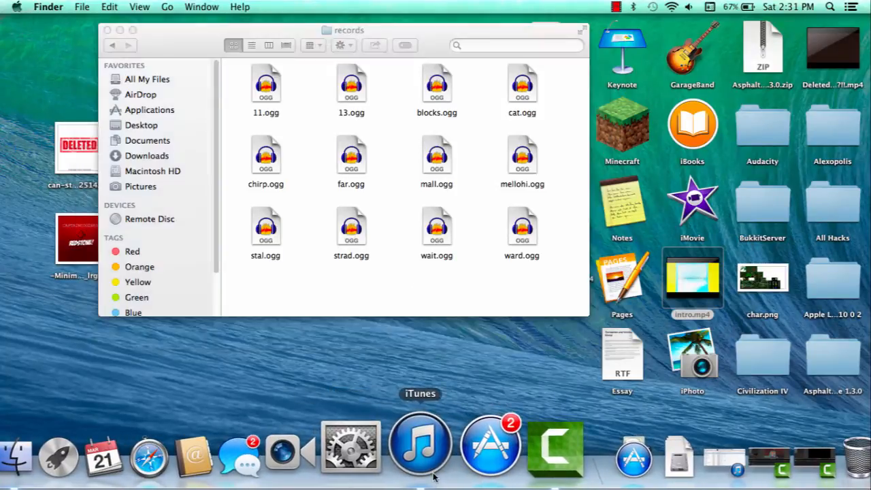
# Step: Copy the Black Eyed Peas track from the iTunes library to the Desktop as an MP3, then move to the online converter
pyautogui.click(419, 442)
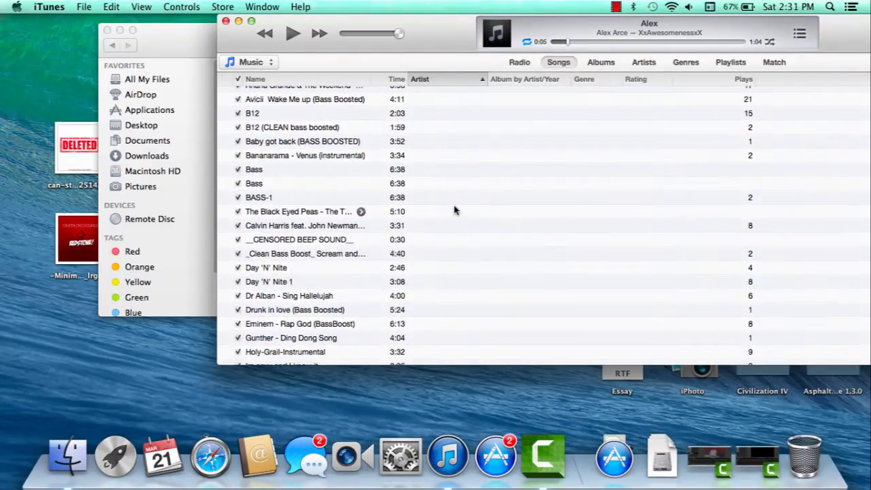
pyautogui.click(298, 211)
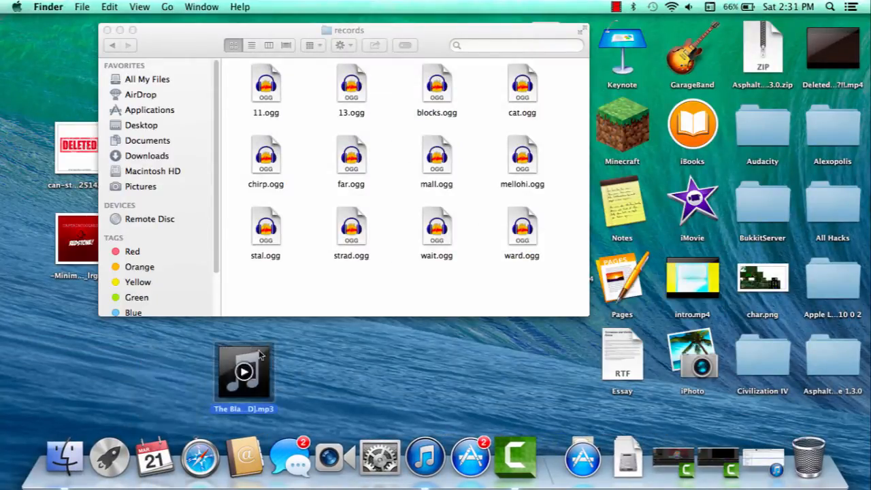
pyautogui.click(244, 372)
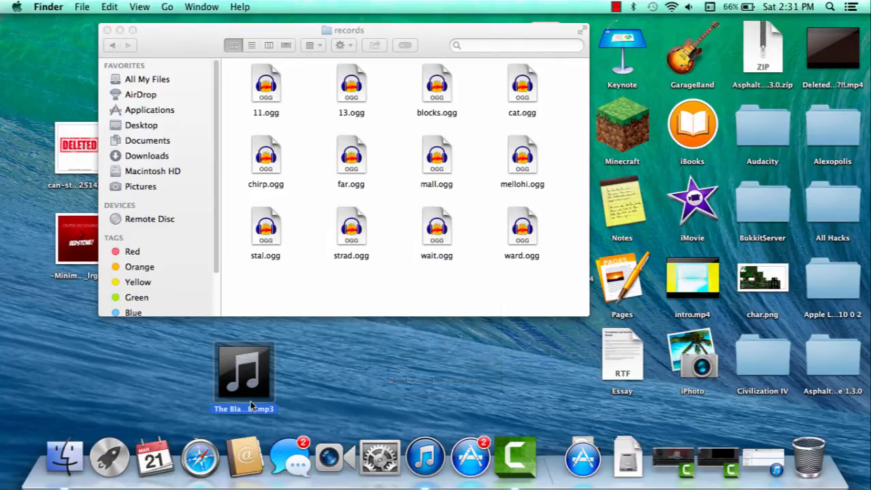
pyautogui.click(199, 455)
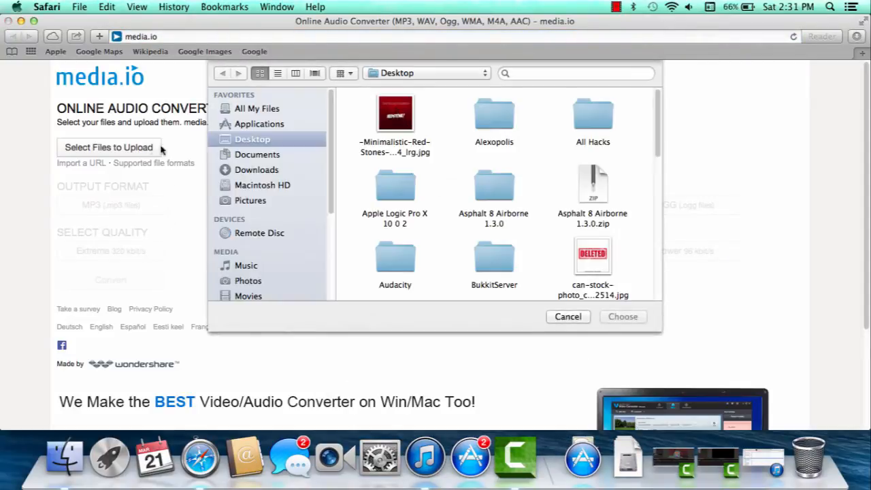
# Step: Upload the Black Eyed Peas MP3 from the Desktop and choose OGG as the output format
pyautogui.scroll(-3)
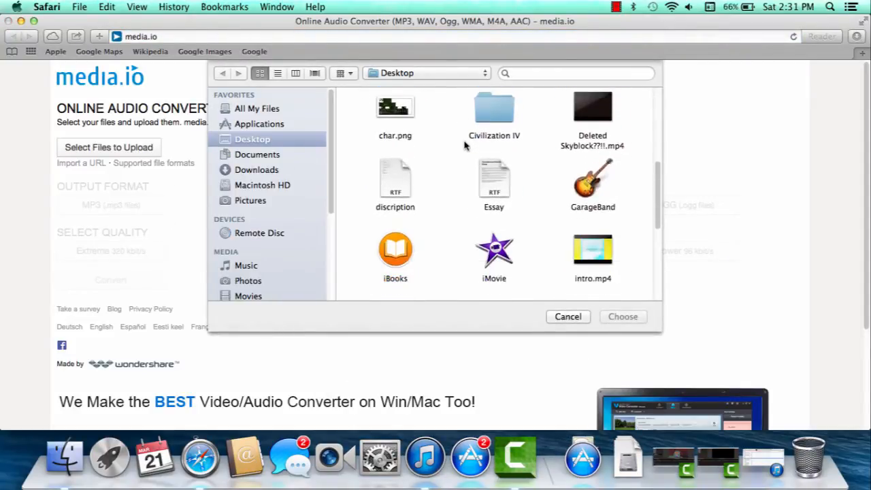
pyautogui.scroll(-3)
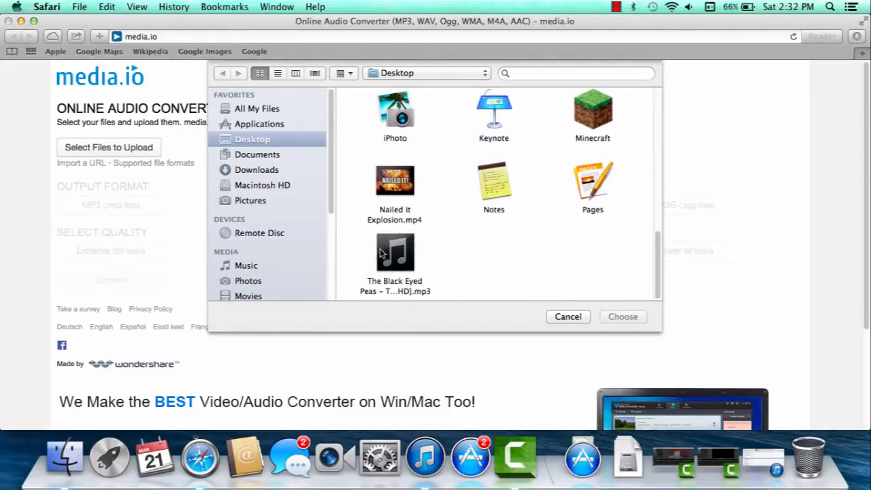
pyautogui.click(622, 316)
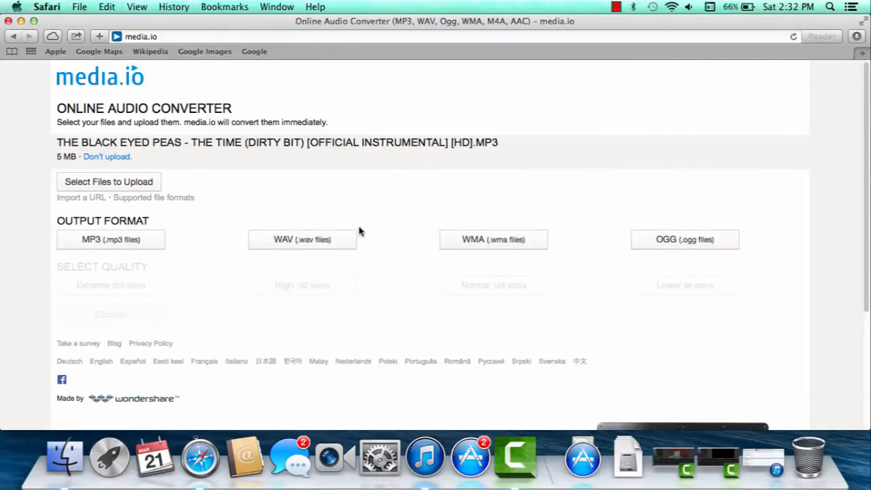
pyautogui.click(684, 239)
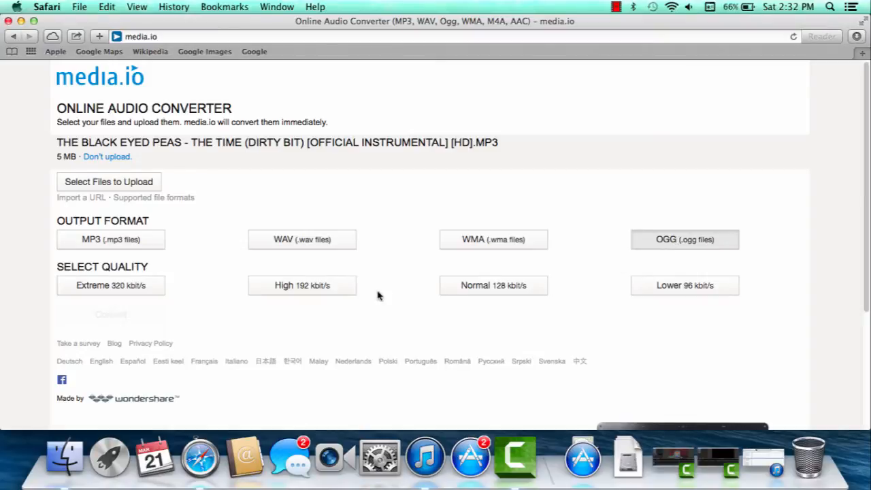
# Step: Set quality to Normal 128 kbit/s, convert the song to OGG and close the browser when done
pyautogui.click(110, 285)
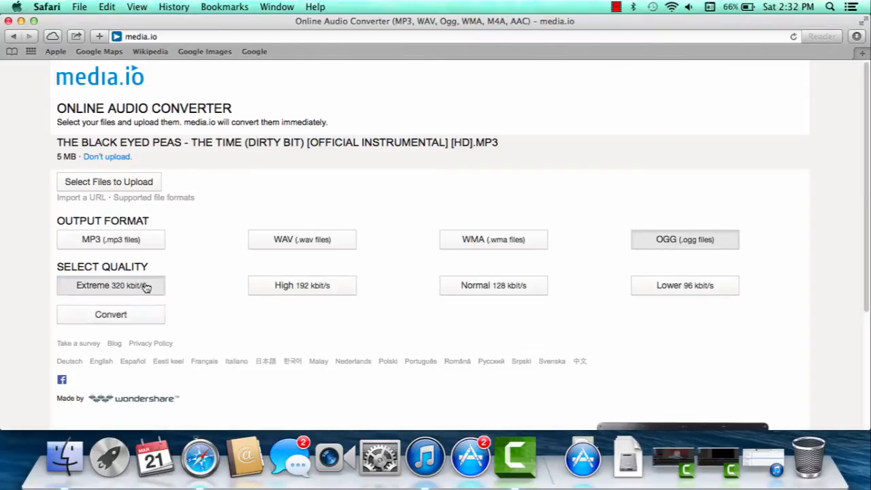
pyautogui.click(111, 313)
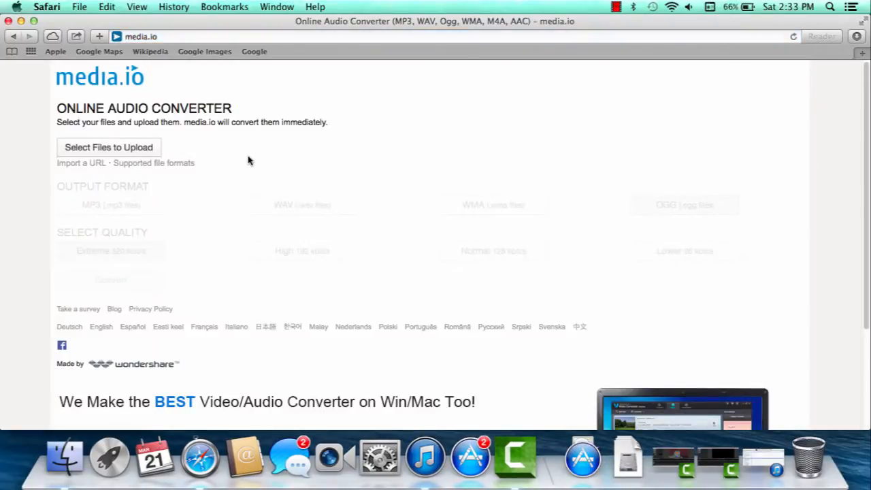
pyautogui.click(108, 147)
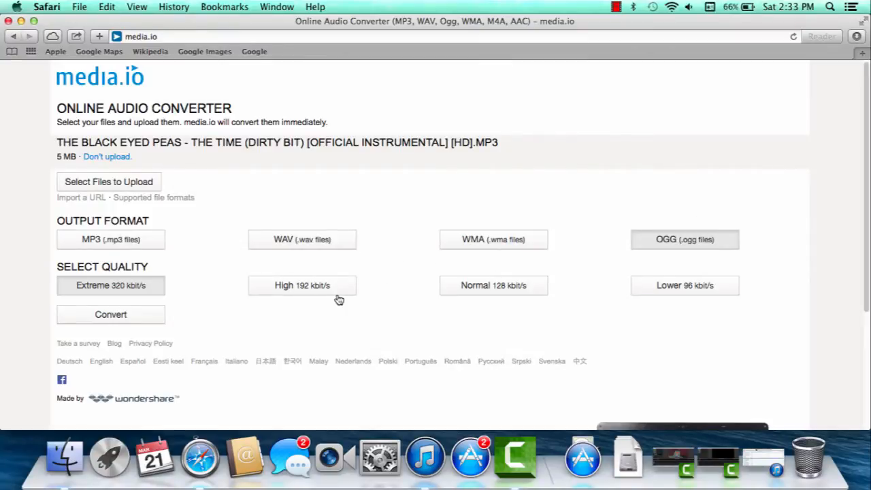
pyautogui.click(493, 286)
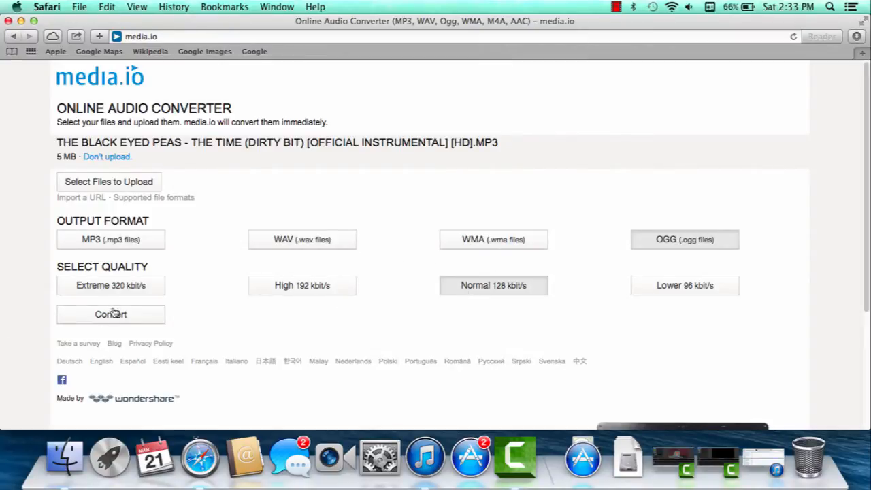
pyautogui.click(110, 313)
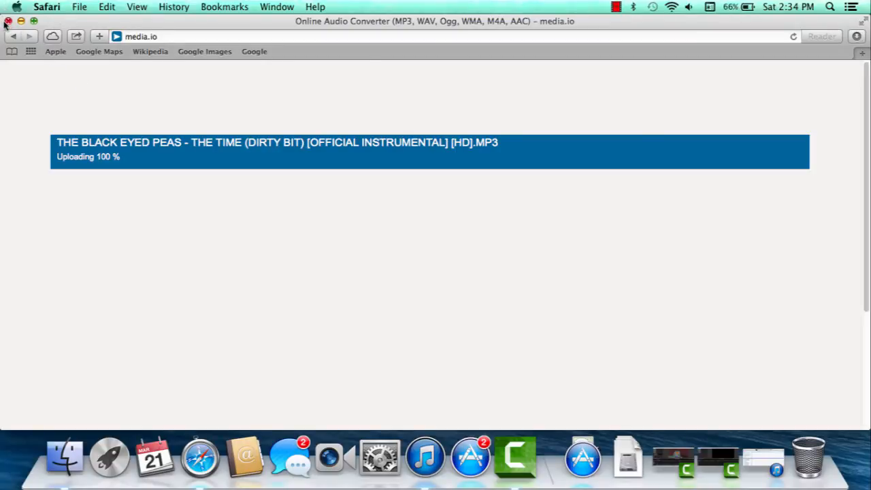
pyautogui.click(8, 22)
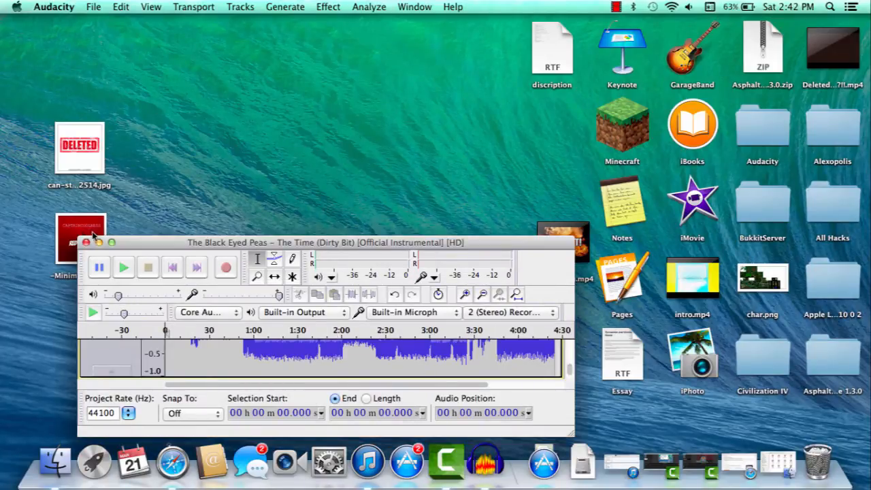
# Step: Close the Black Eyed Peas project in Audacity, answering No to saving changes
pyautogui.click(88, 243)
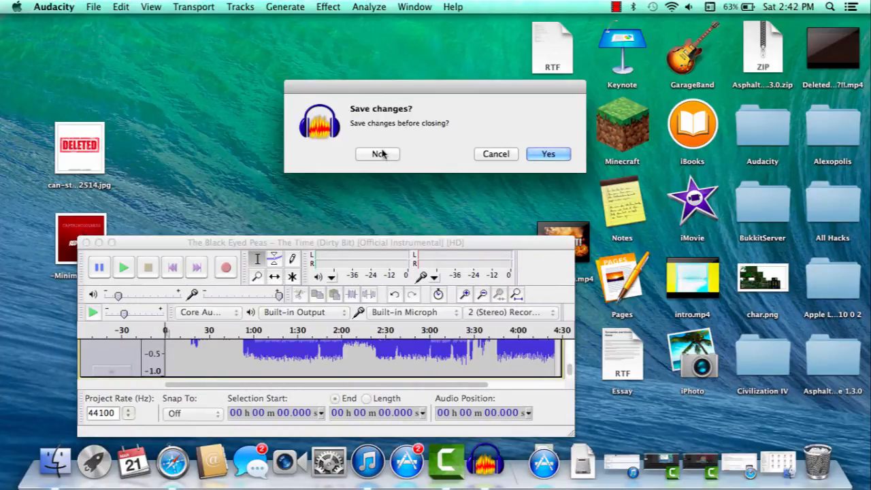
pyautogui.click(378, 153)
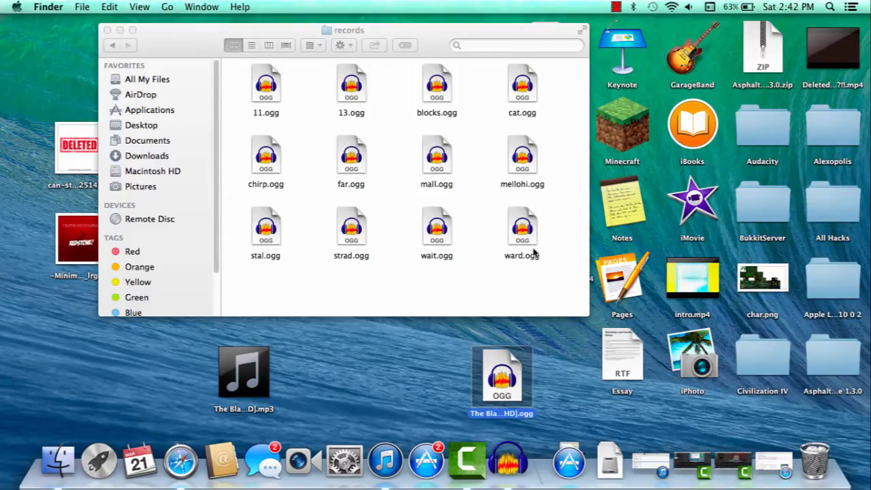
pyautogui.moveTo(538, 77)
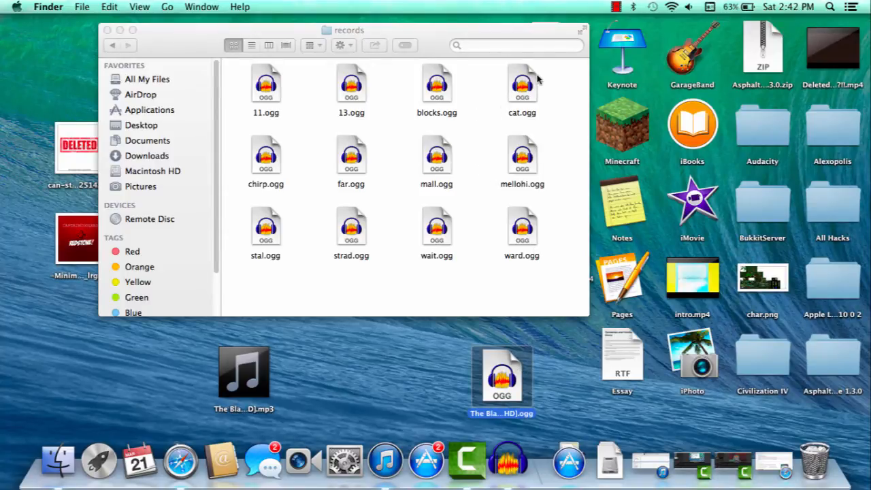
# Step: Move the converted OGG into records as 13.ogg replacing the original, Clean Up By Name and close the window
pyautogui.click(351, 85)
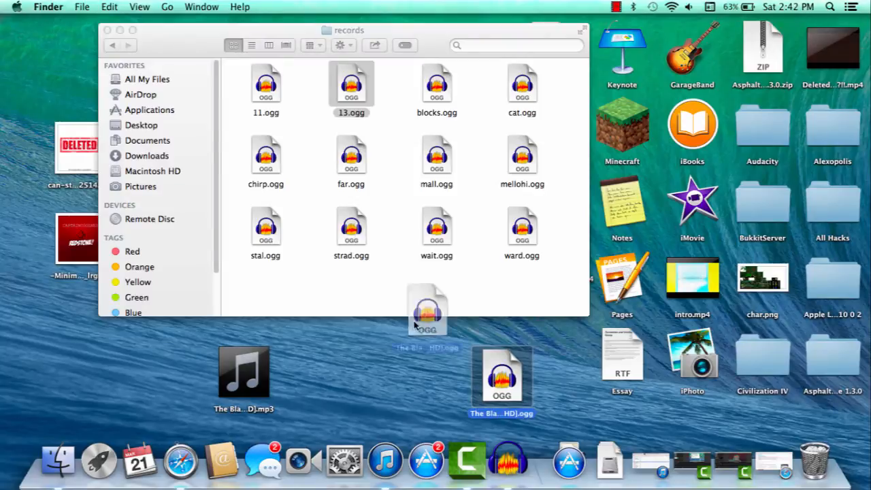
pyautogui.moveTo(501, 378); pyautogui.dragTo(402, 279)
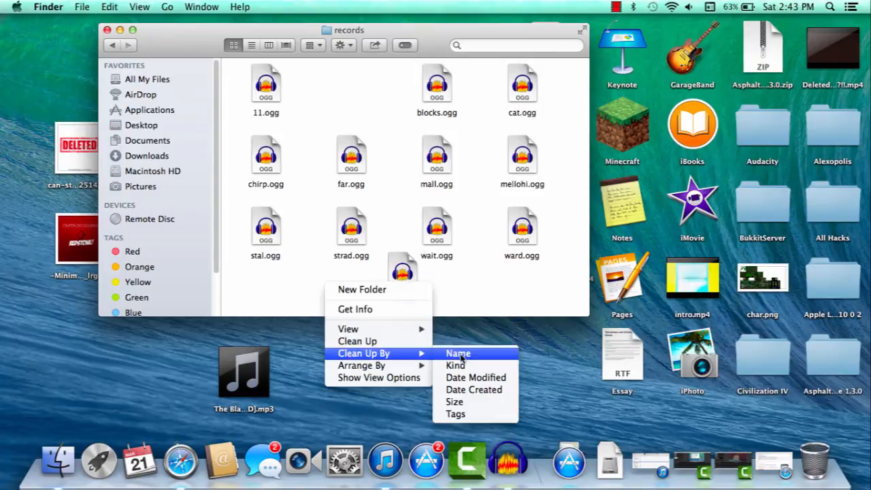
pyautogui.click(457, 354)
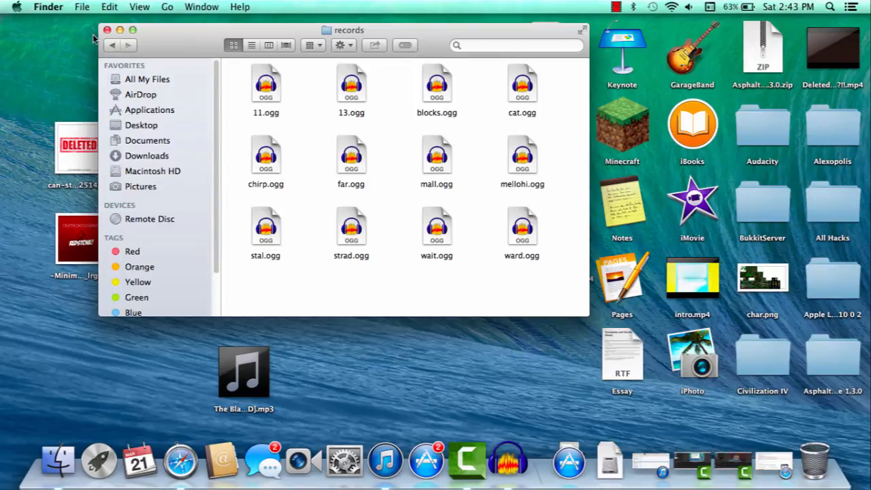
pyautogui.click(106, 30)
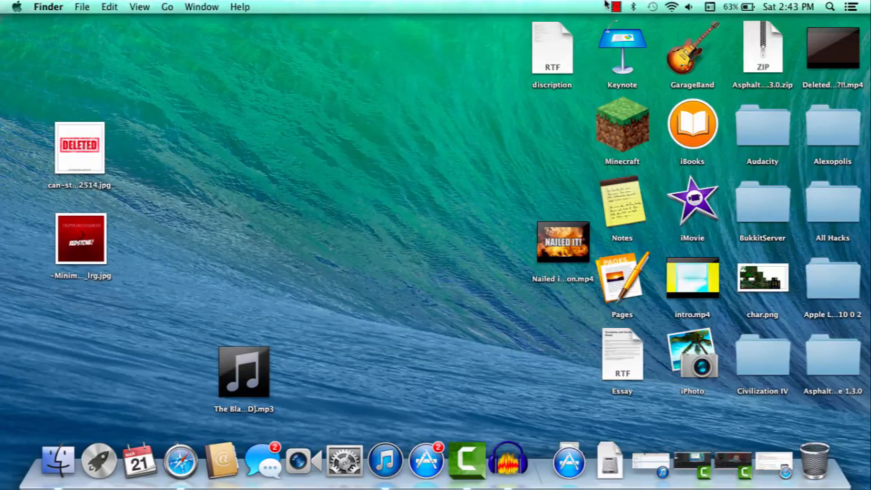
pyautogui.moveTo(514, 346)
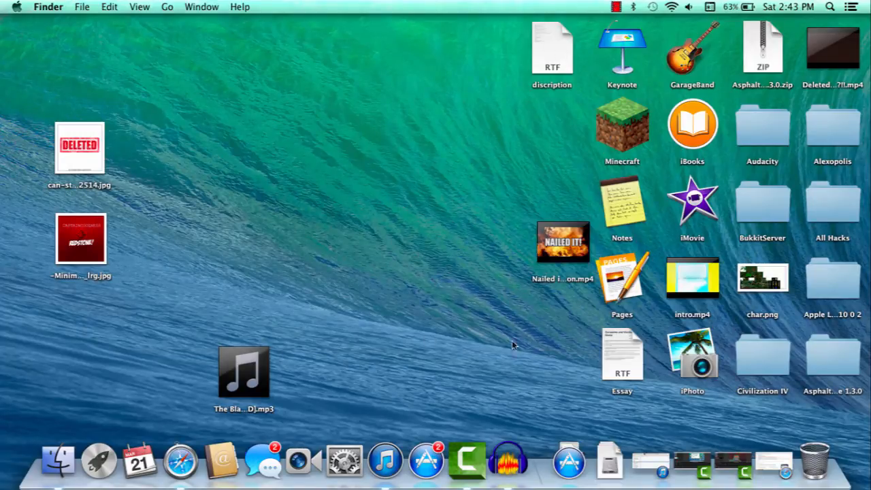